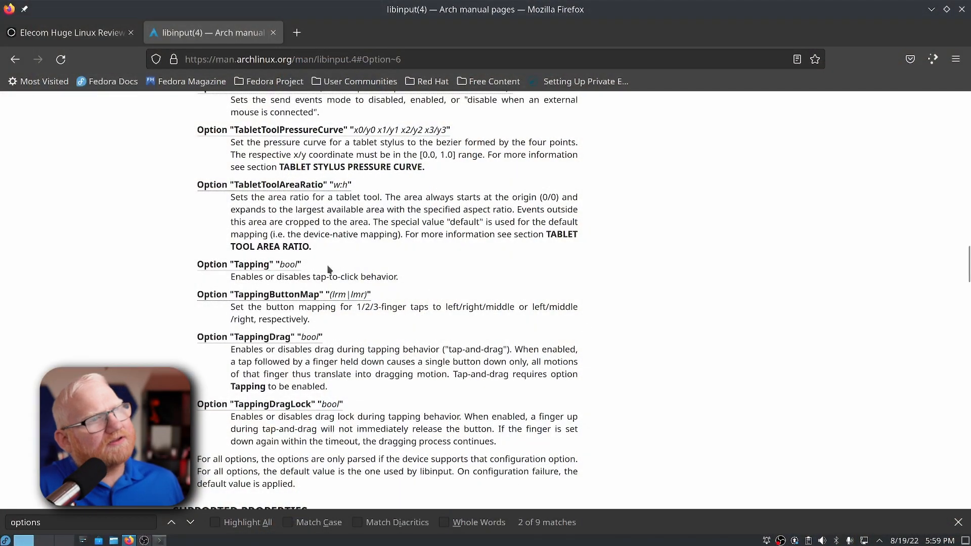
pyautogui.moveTo(522, 302)
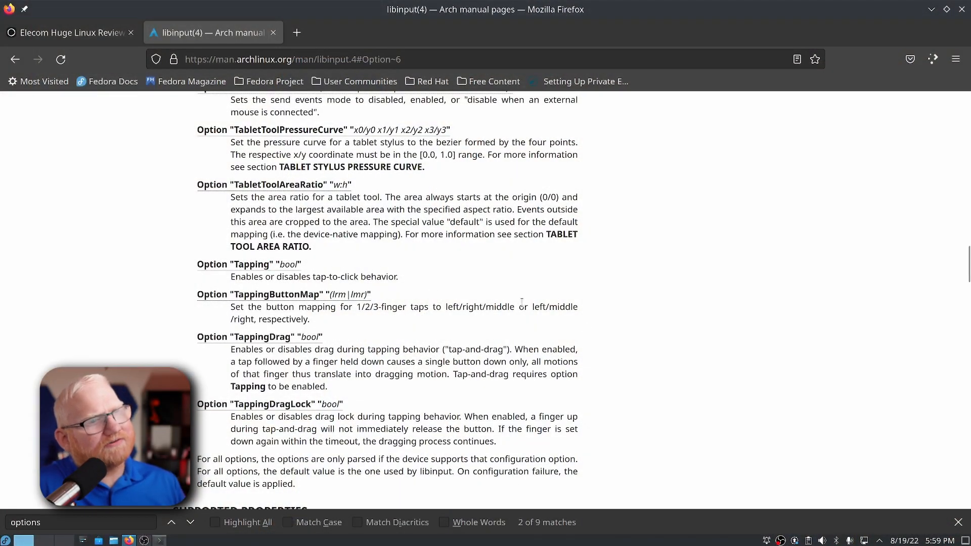
pyautogui.moveTo(542, 249)
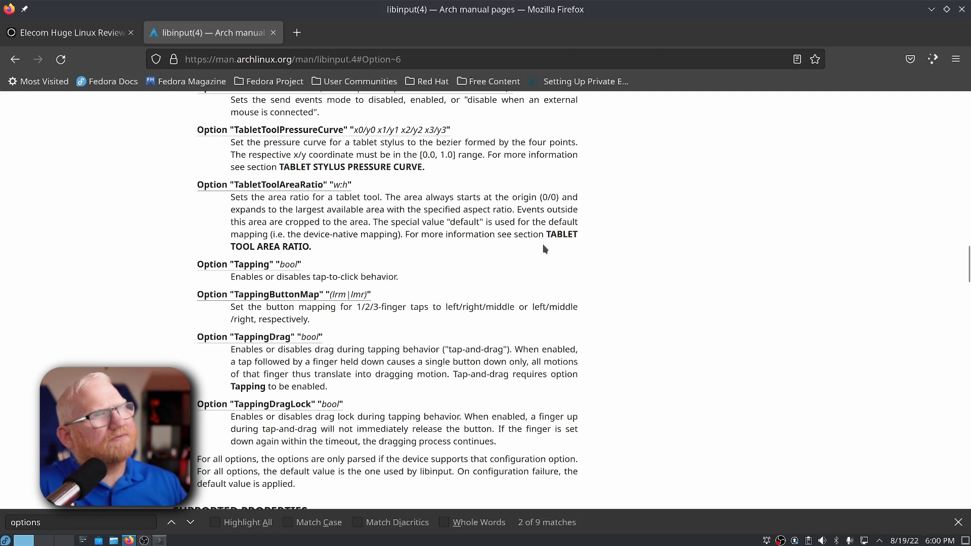
pyautogui.moveTo(532, 302)
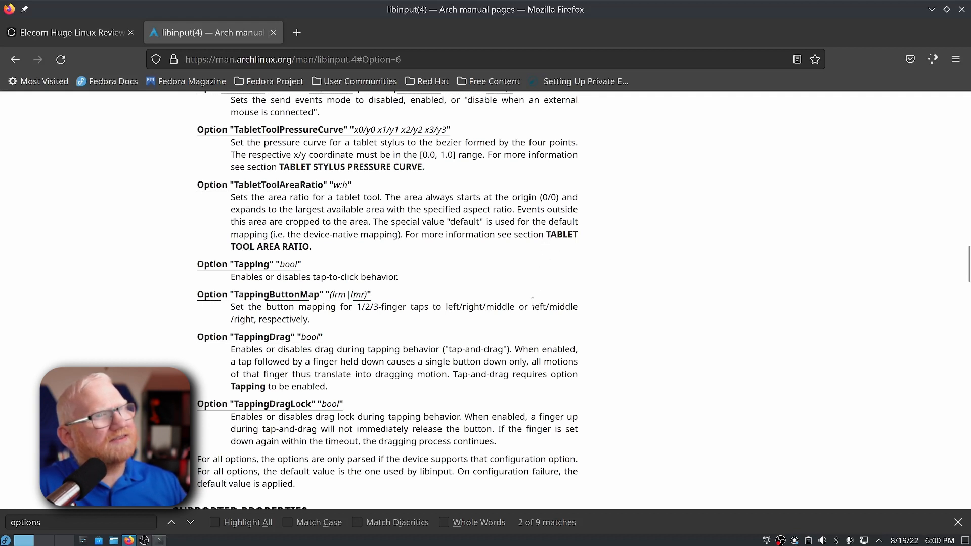
pyautogui.moveTo(540, 300)
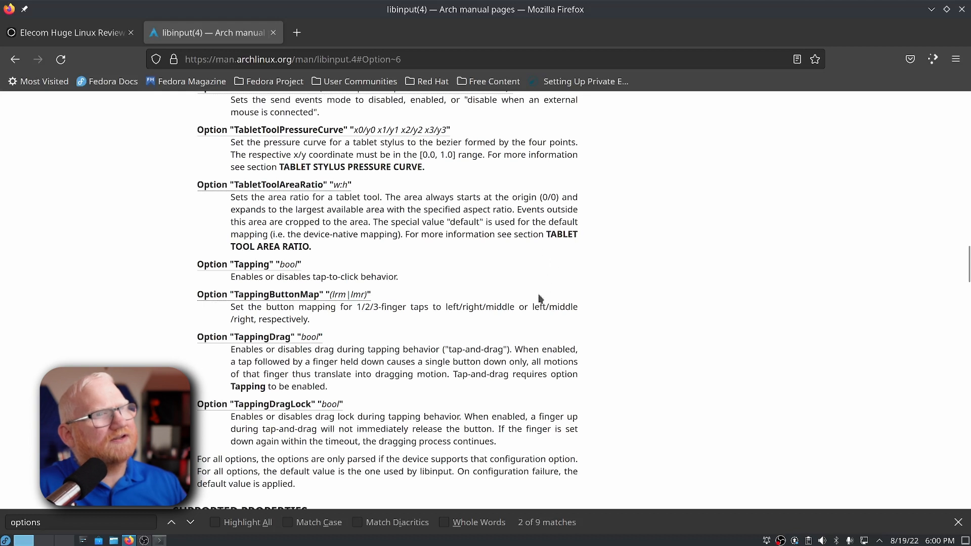
pyautogui.moveTo(539, 283)
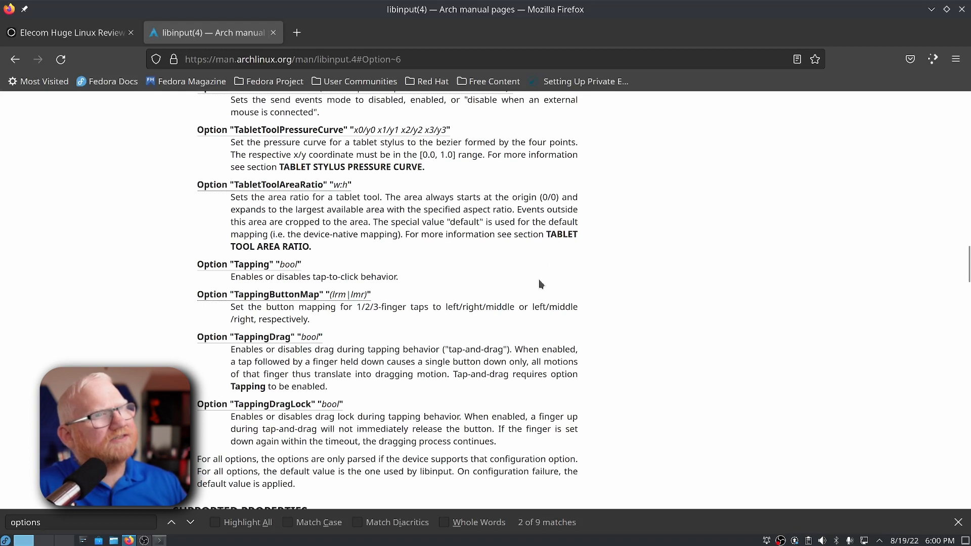
pyautogui.moveTo(543, 272)
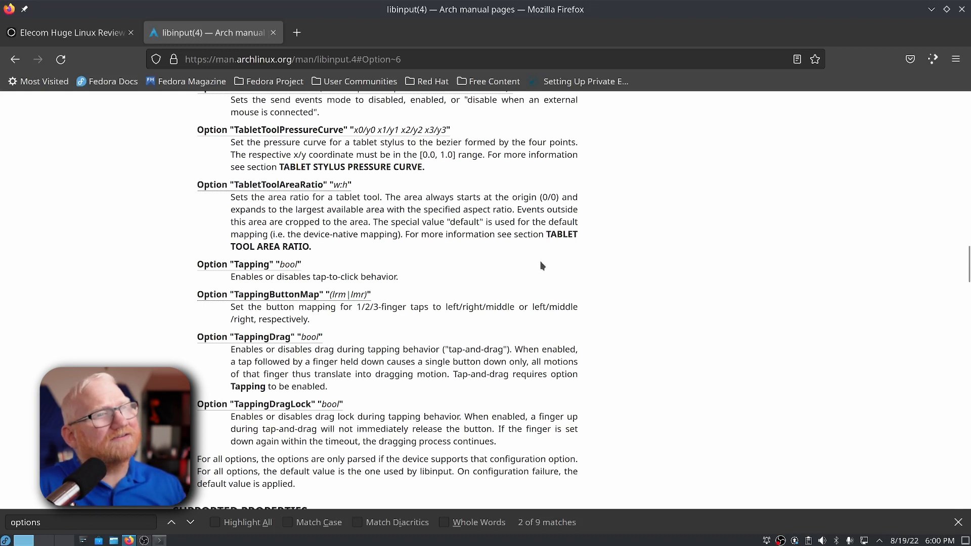
pyautogui.moveTo(529, 248)
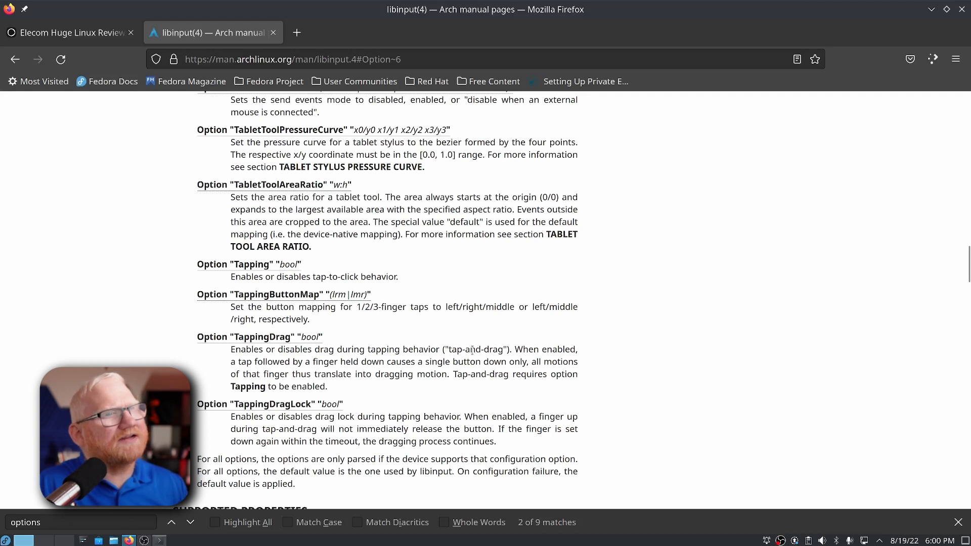
pyautogui.moveTo(426, 293)
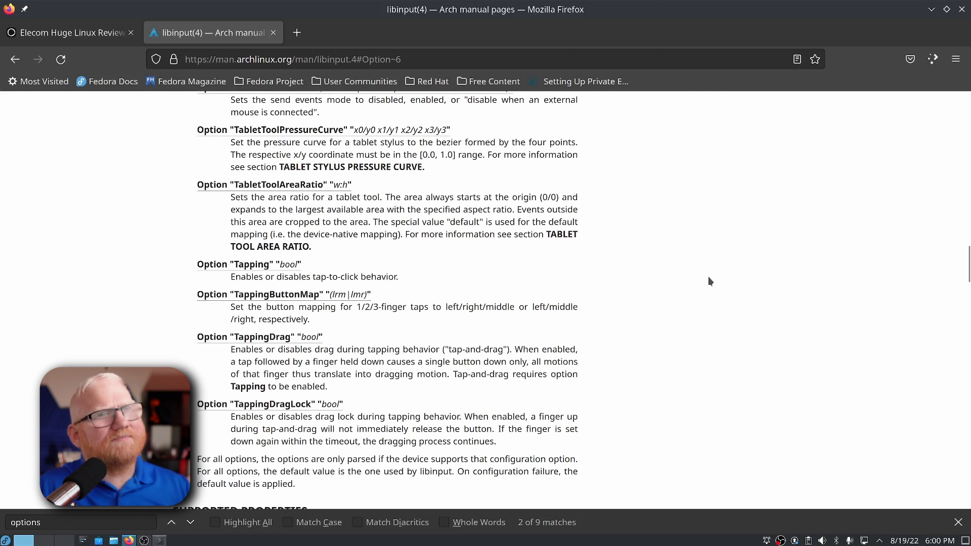
pyautogui.moveTo(562, 275)
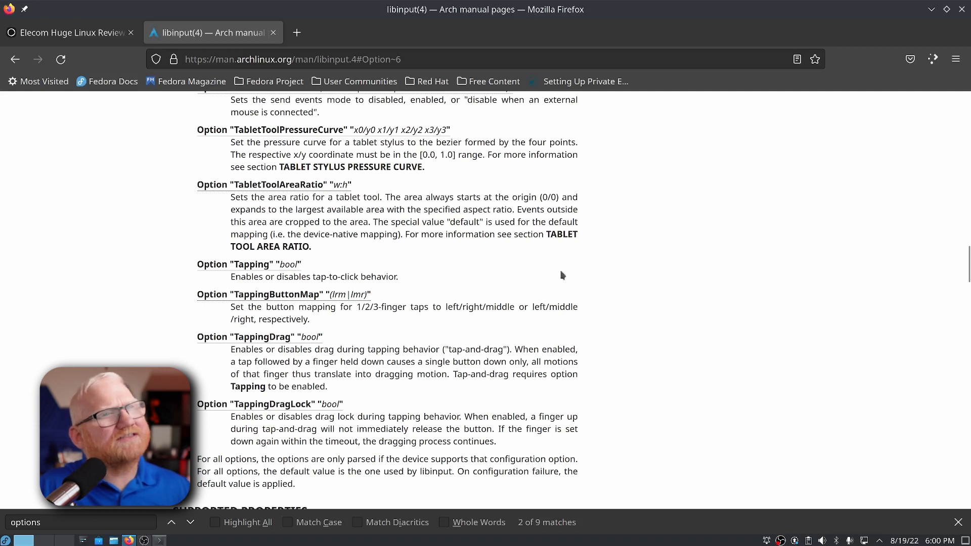
pyautogui.moveTo(494, 304)
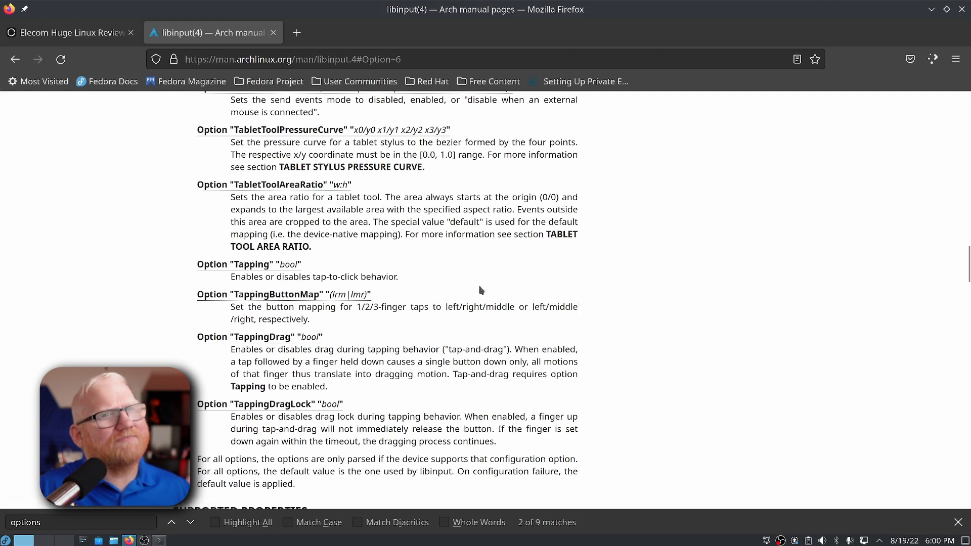
pyautogui.moveTo(338, 298)
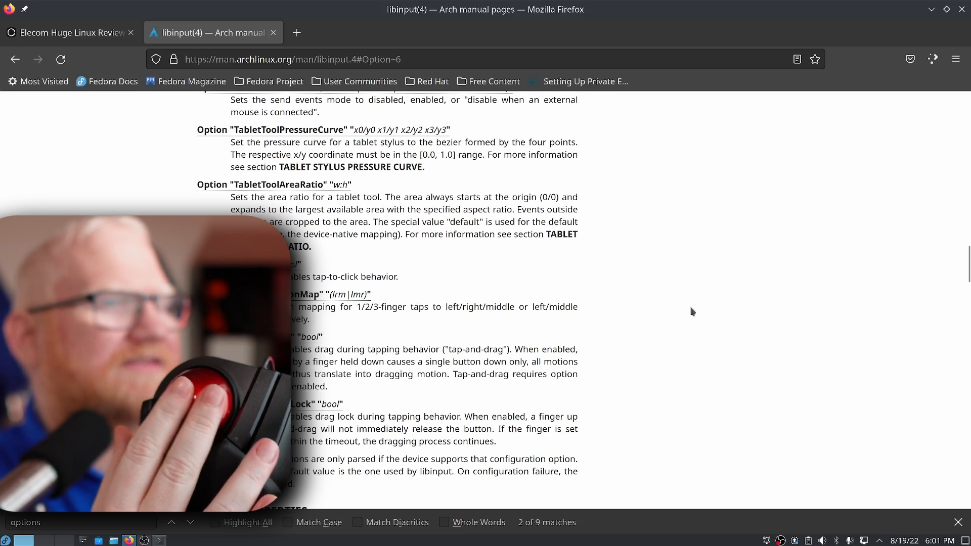
pyautogui.moveTo(403, 323)
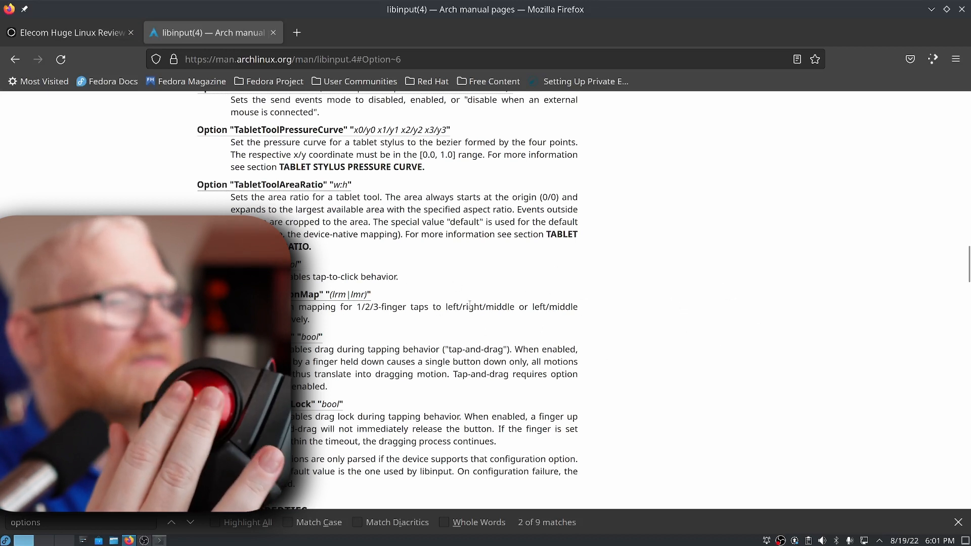
pyautogui.moveTo(595, 182)
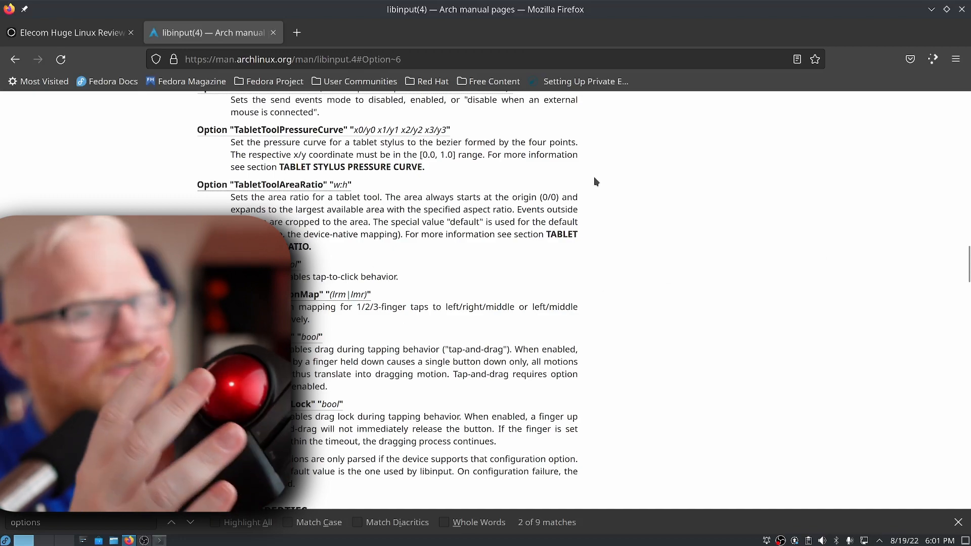
pyautogui.moveTo(497, 277)
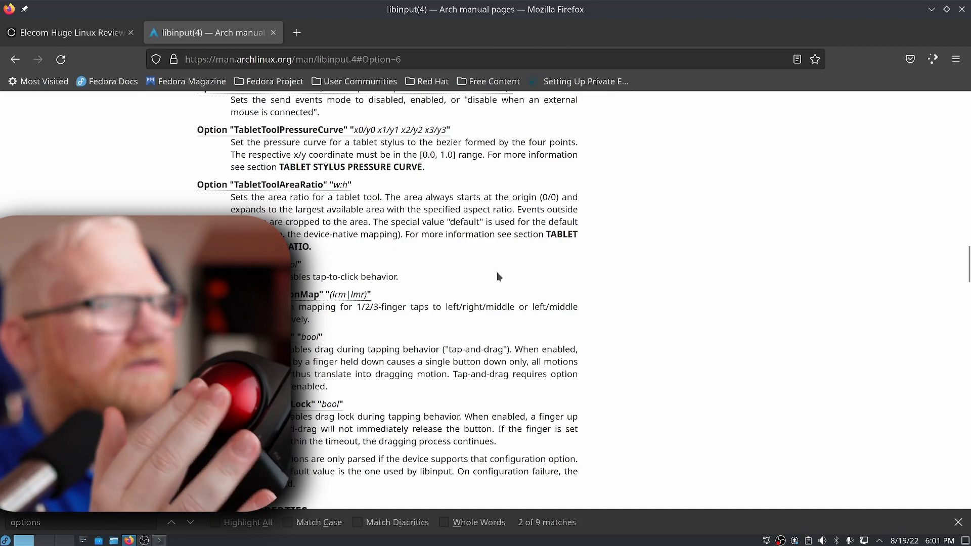